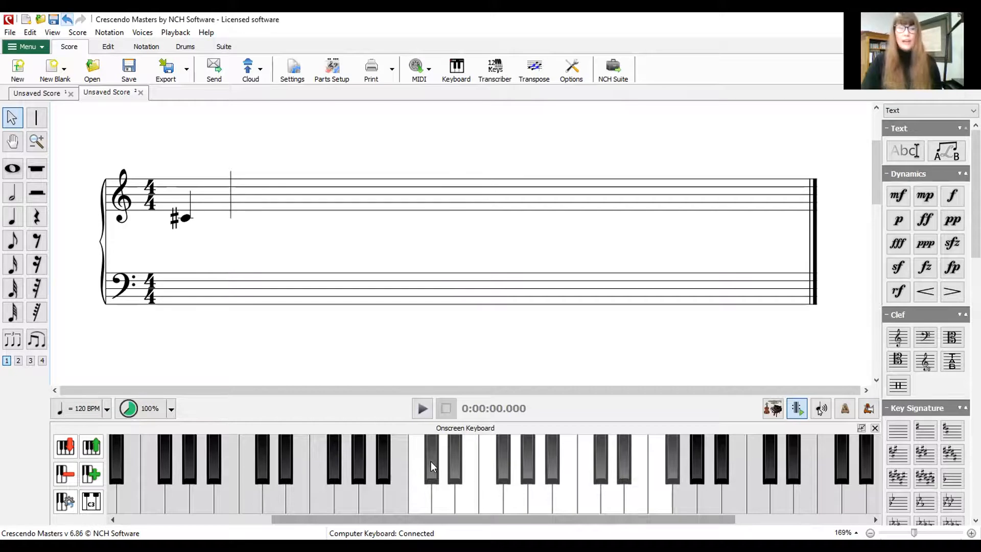
mouse_move(435, 473)
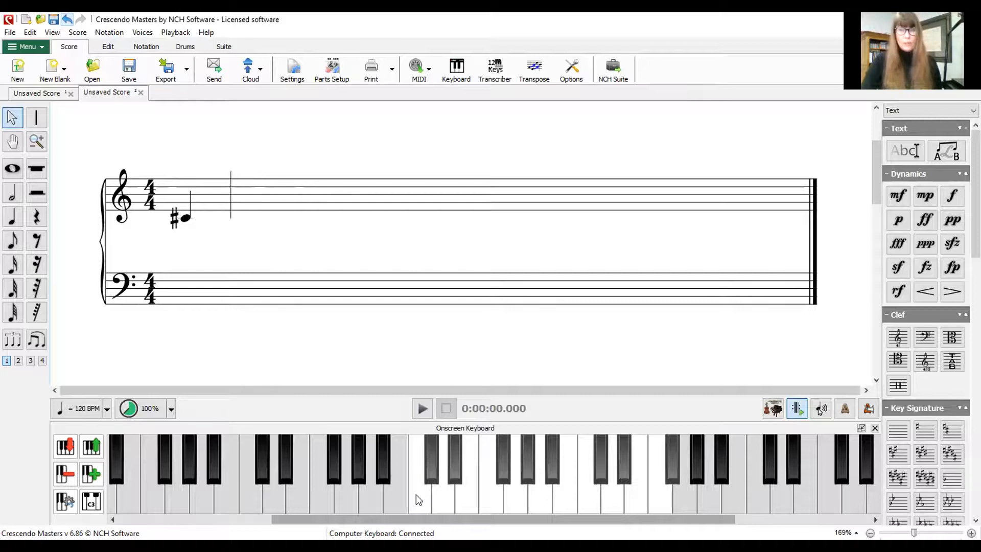
Step: Enter a C natural after the C sharp, then undo the entered notes
left_click(215, 217)
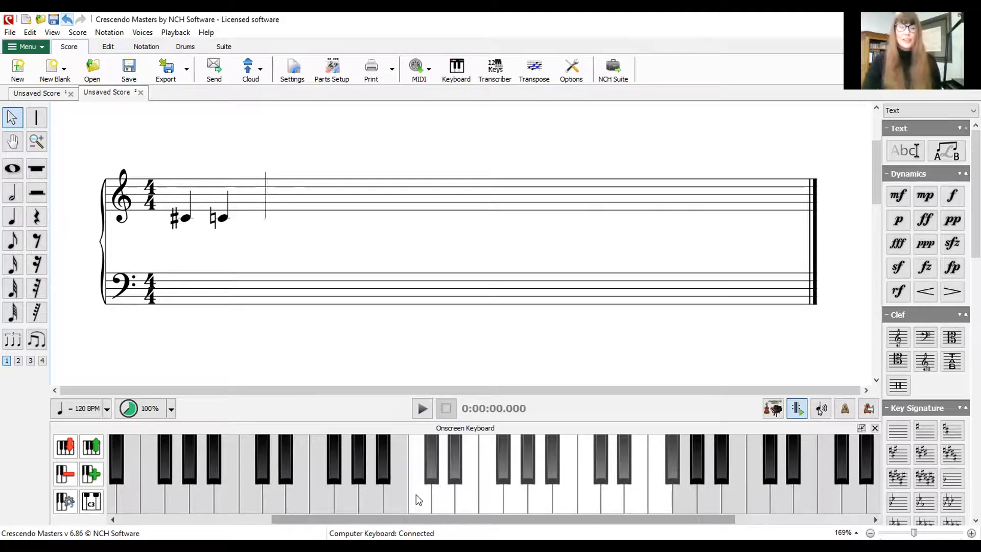
mouse_move(421, 486)
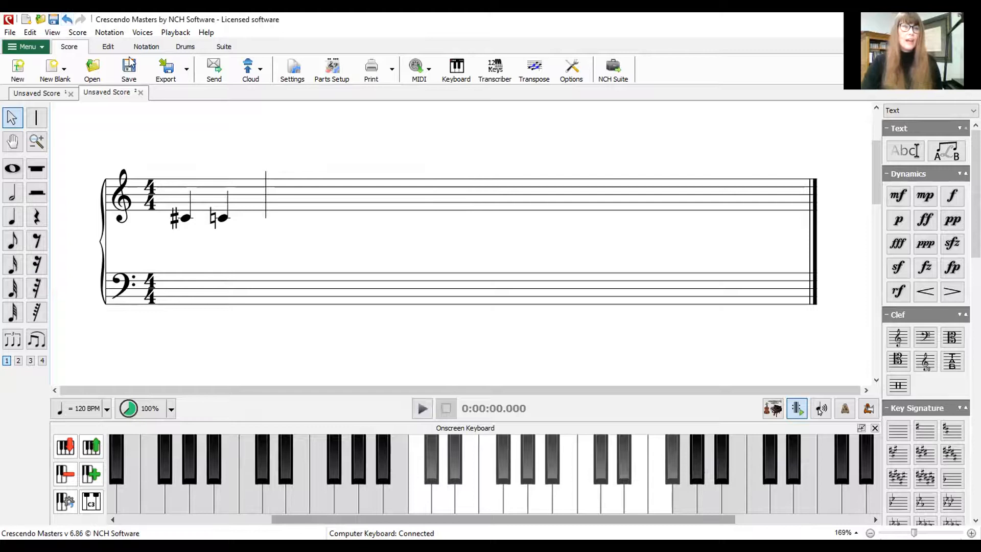
left_click(66, 20)
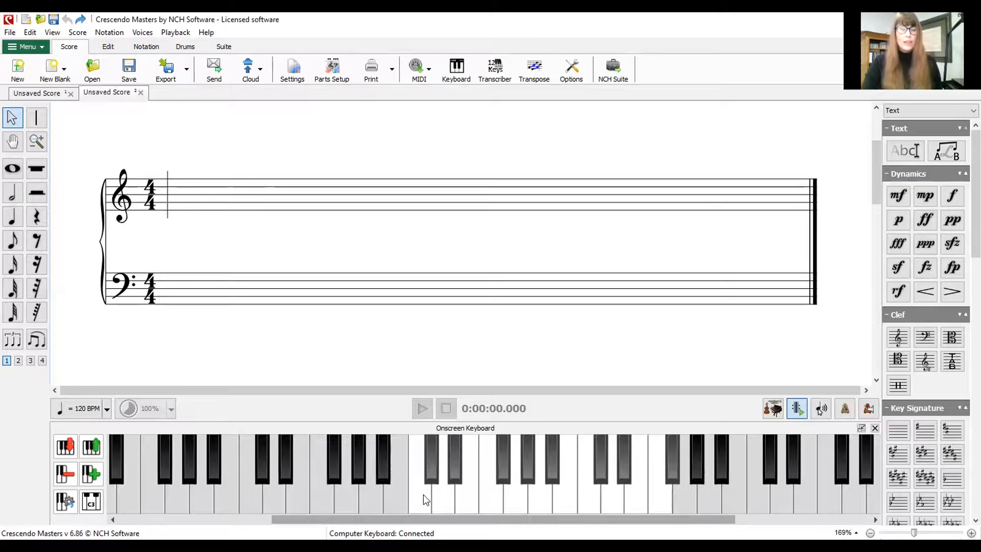
Step: Enter C, D and further notes from the keyboard, then undo back to a single C
left_click(175, 218)
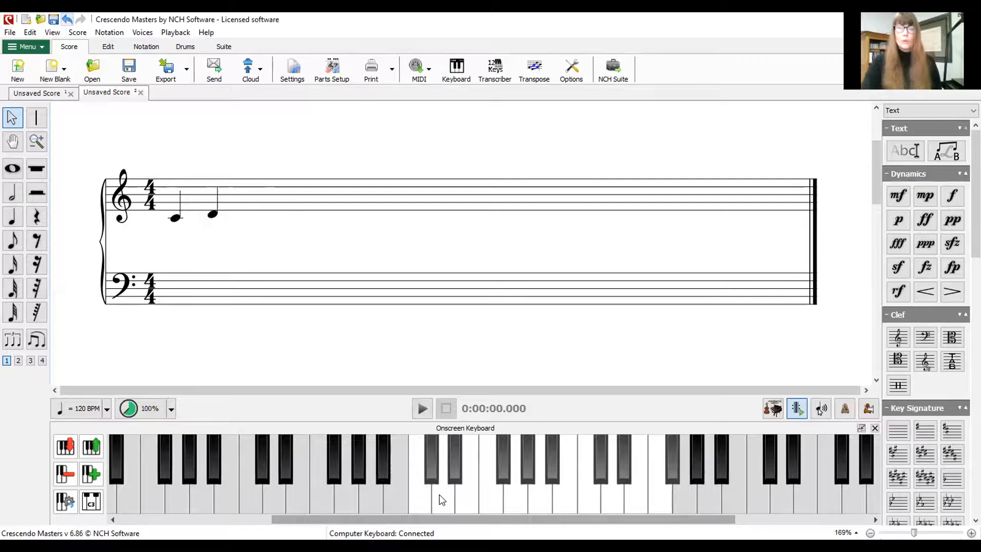
mouse_move(437, 496)
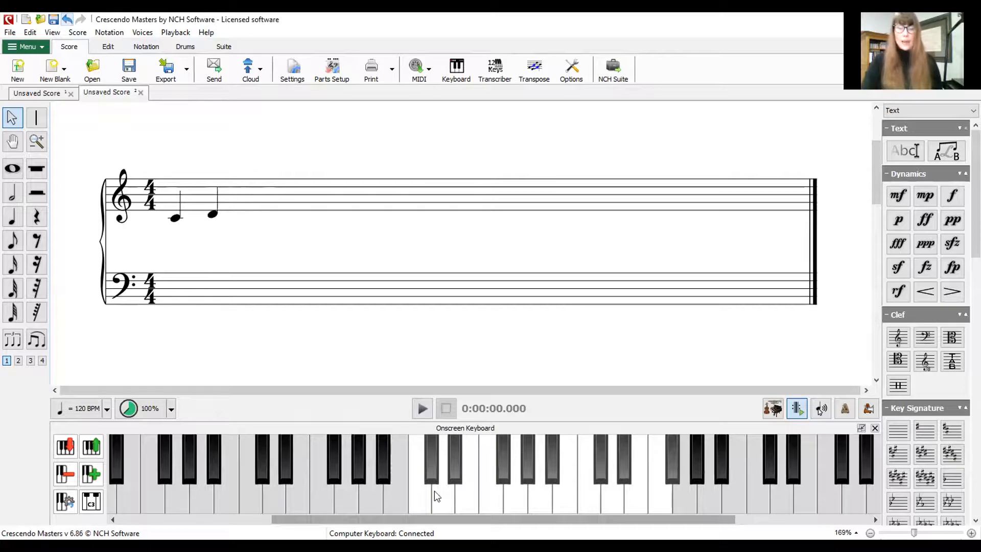
left_click(434, 469)
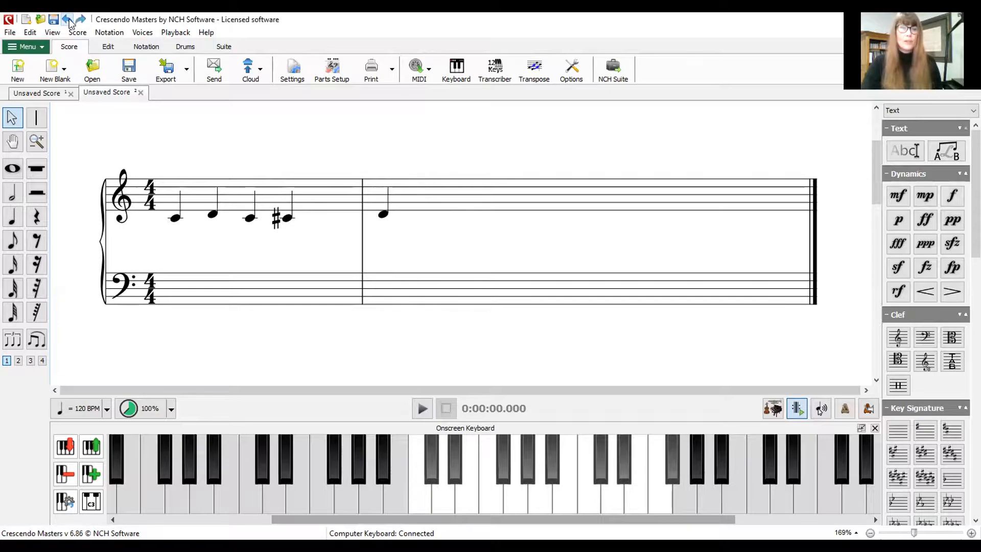
left_click(66, 19)
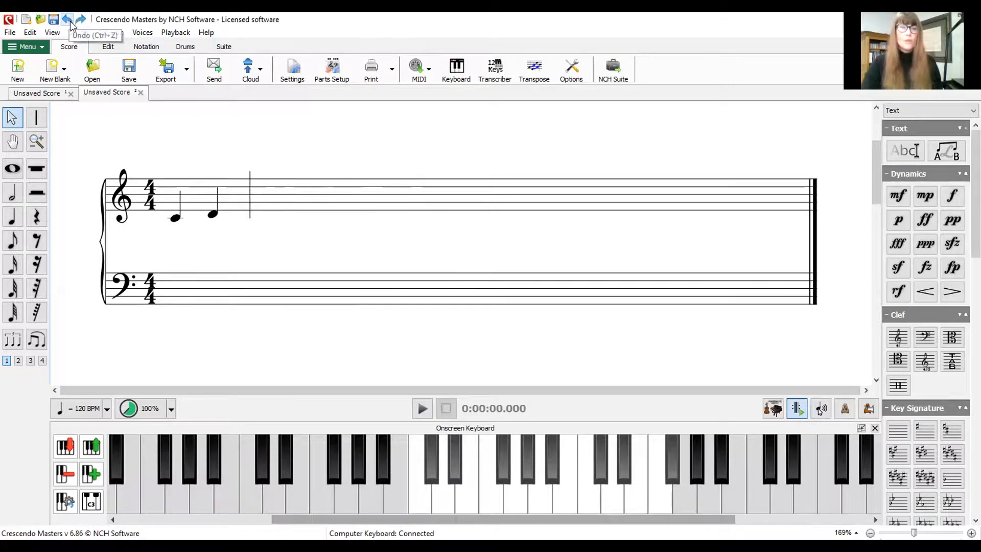
left_click(213, 215)
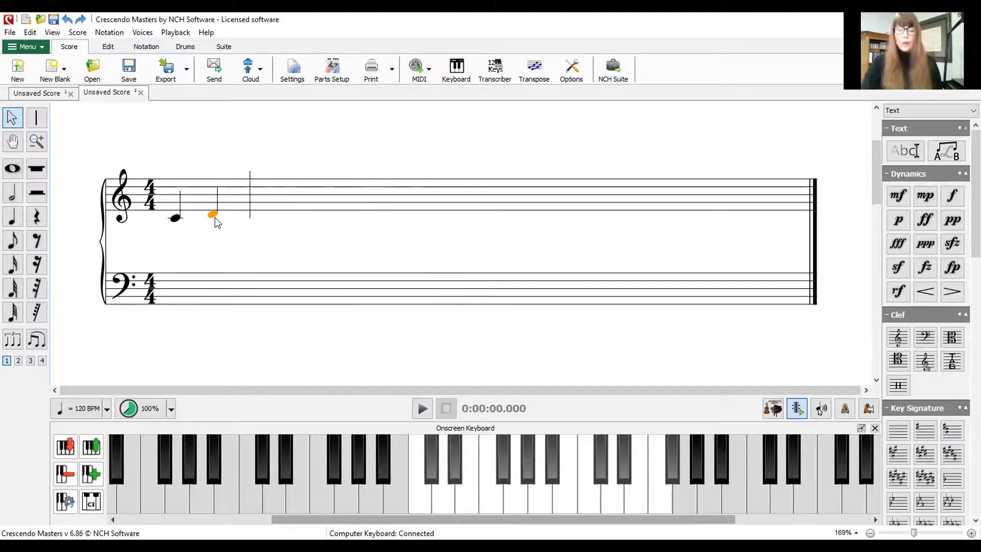
left_click(67, 20)
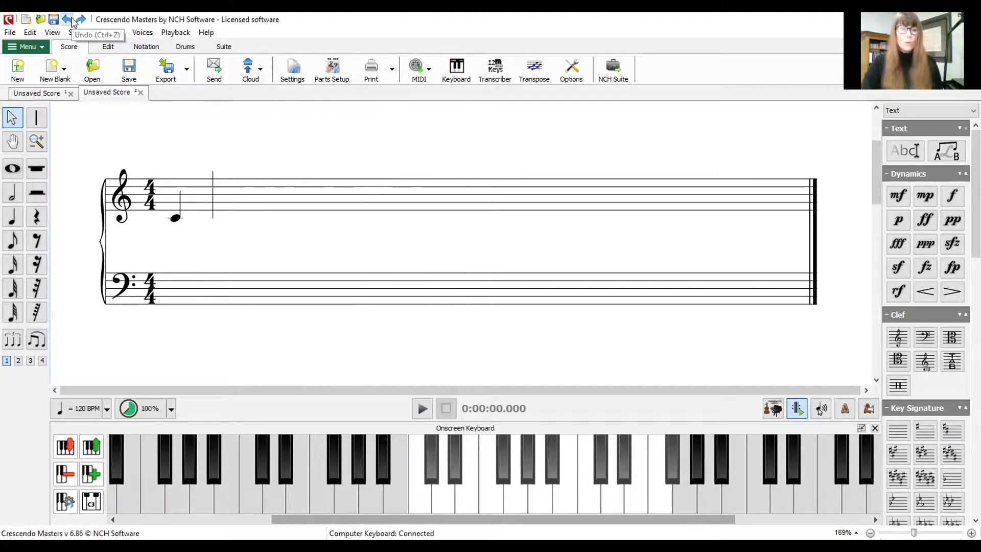
Step: Undo the D, enter E and F sharp, undo the F sharp and leave an F
left_click(80, 19)
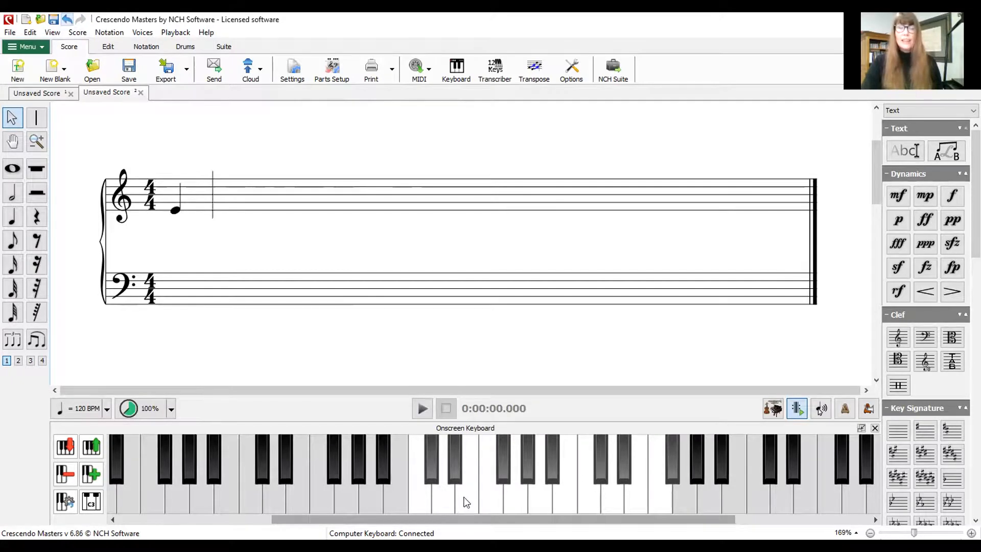
mouse_move(479, 491)
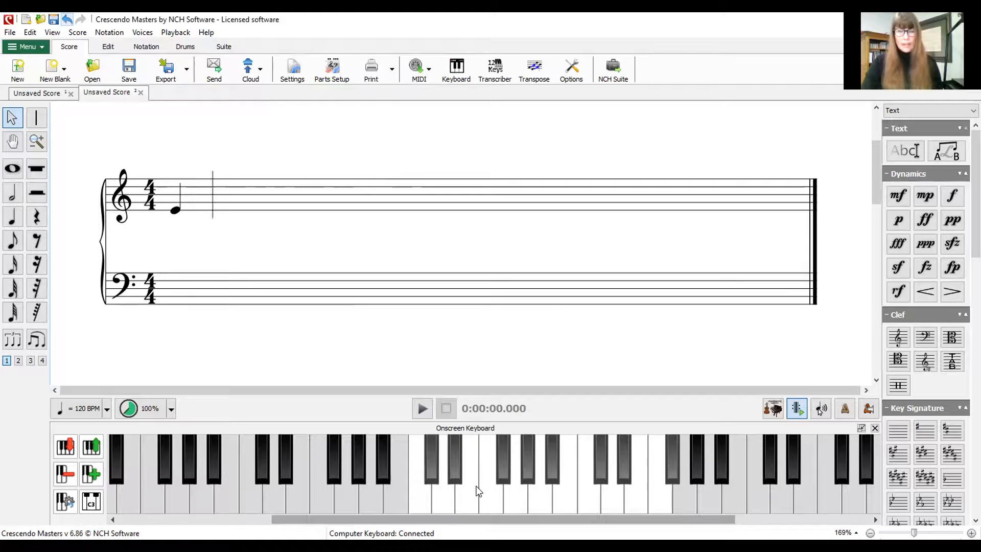
mouse_move(497, 501)
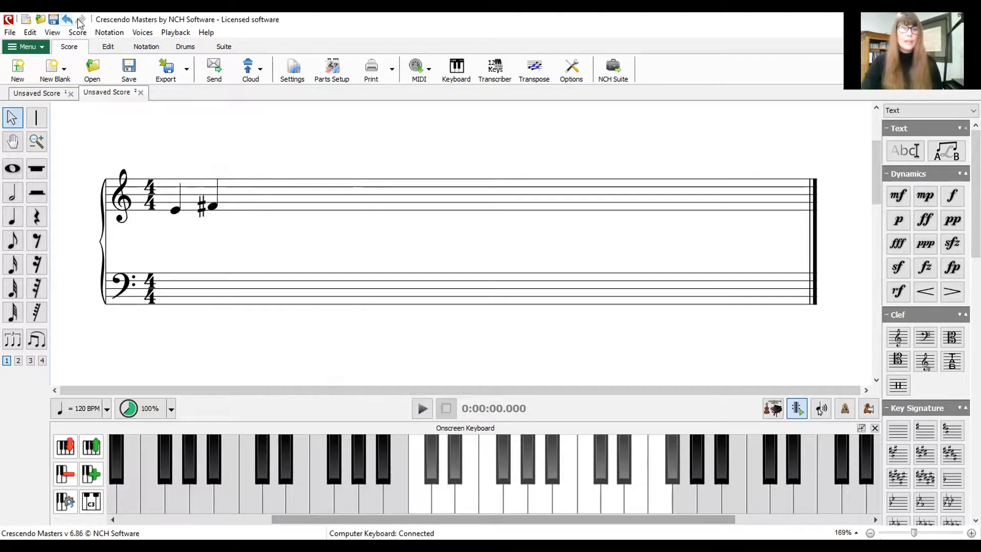
left_click(67, 19)
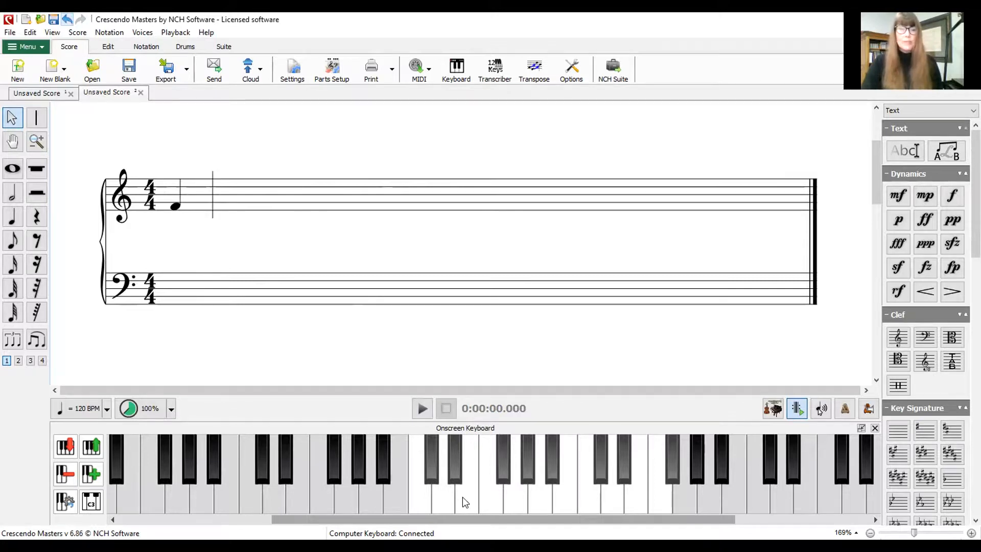
Step: Enter G flat after the F, hiding and reshowing the onscreen keyboard along the way
left_click(456, 466)
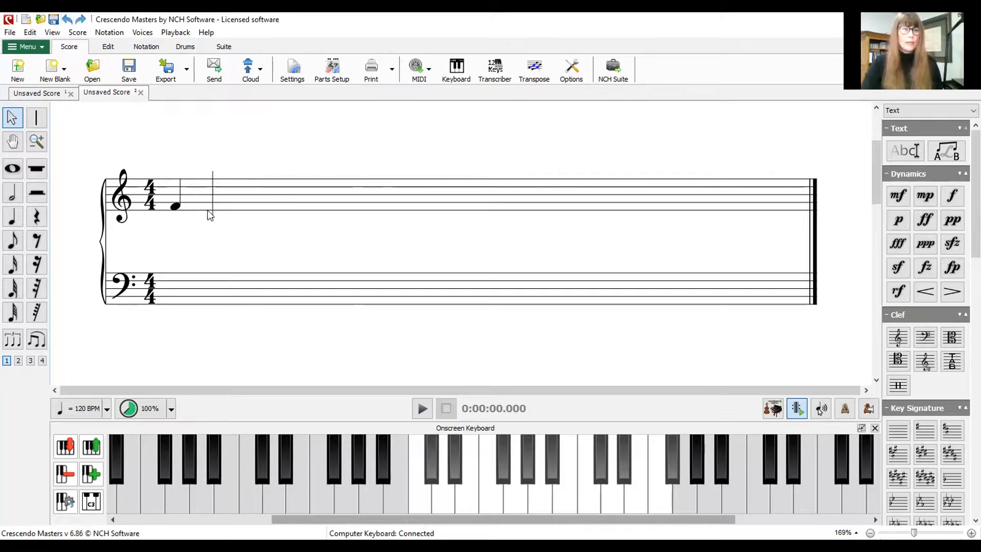
mouse_move(457, 71)
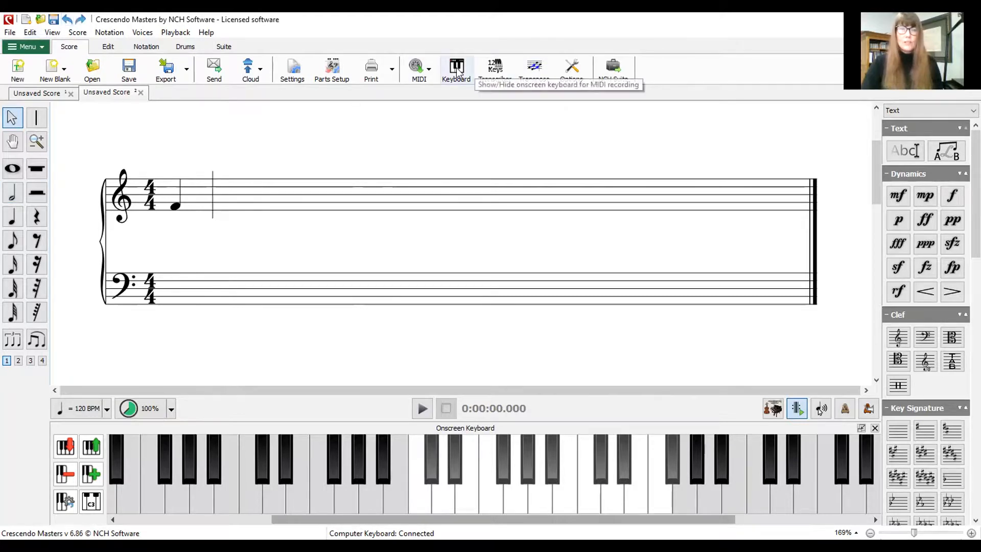
left_click(456, 70)
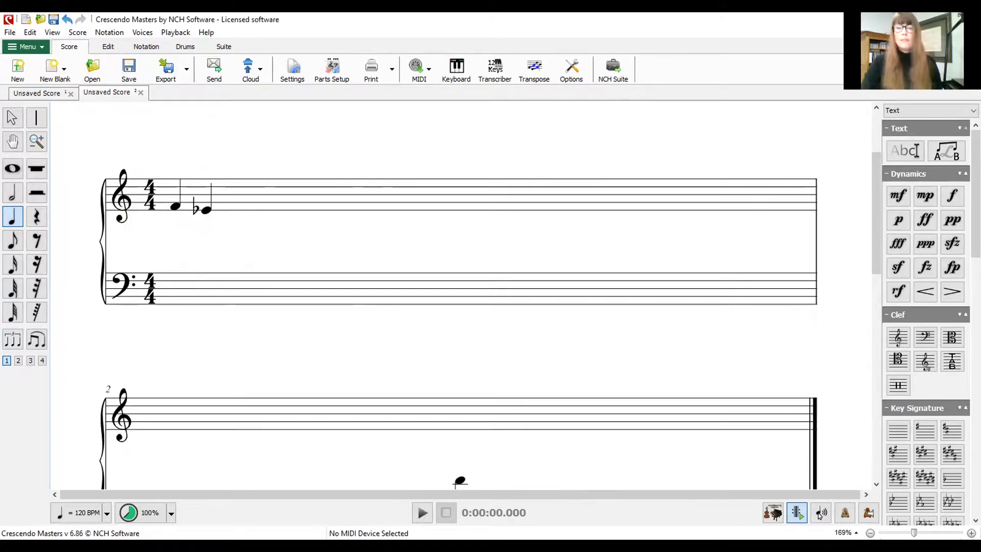
left_click(797, 408)
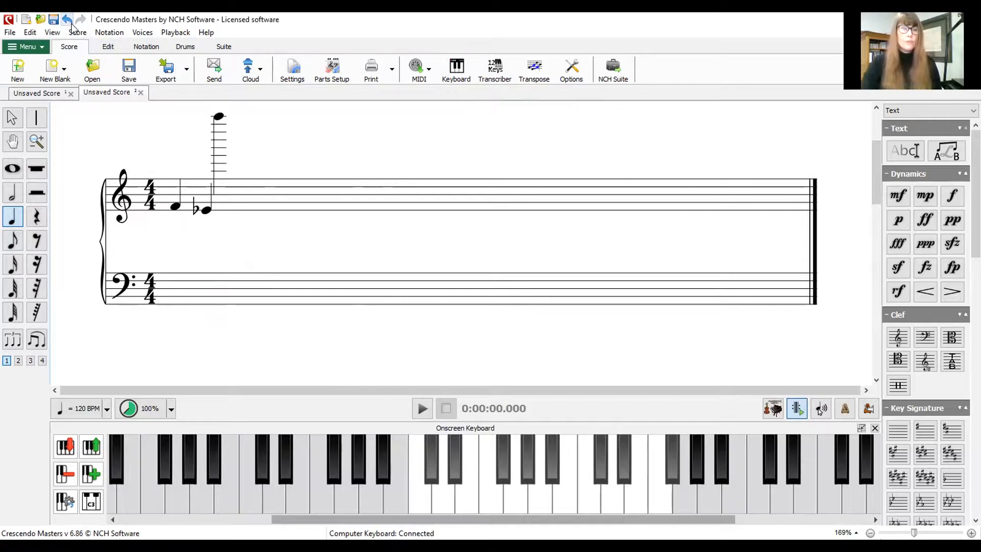
Step: Undo the stray note, enter C sharp and D sharp in bar two, then undo both
left_click(67, 20)
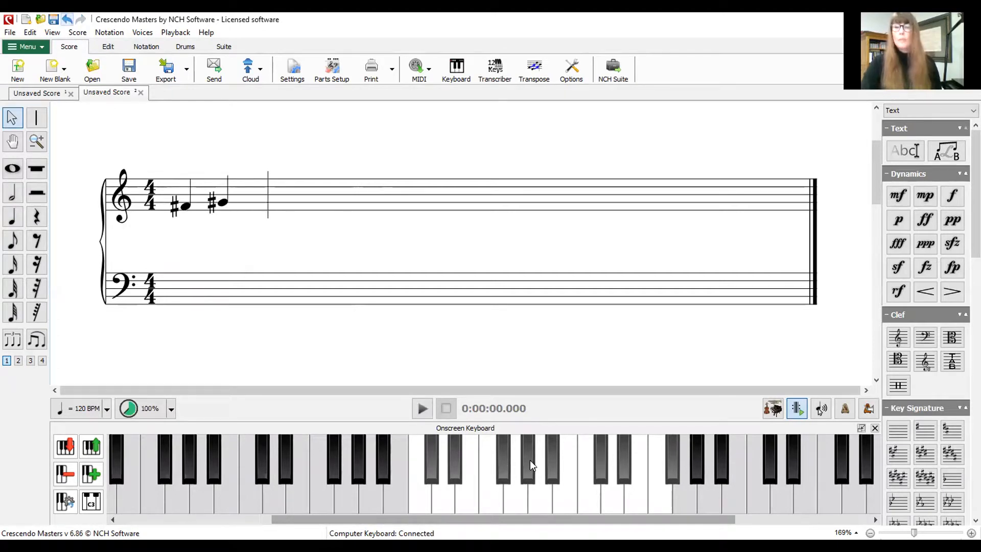
mouse_move(431, 463)
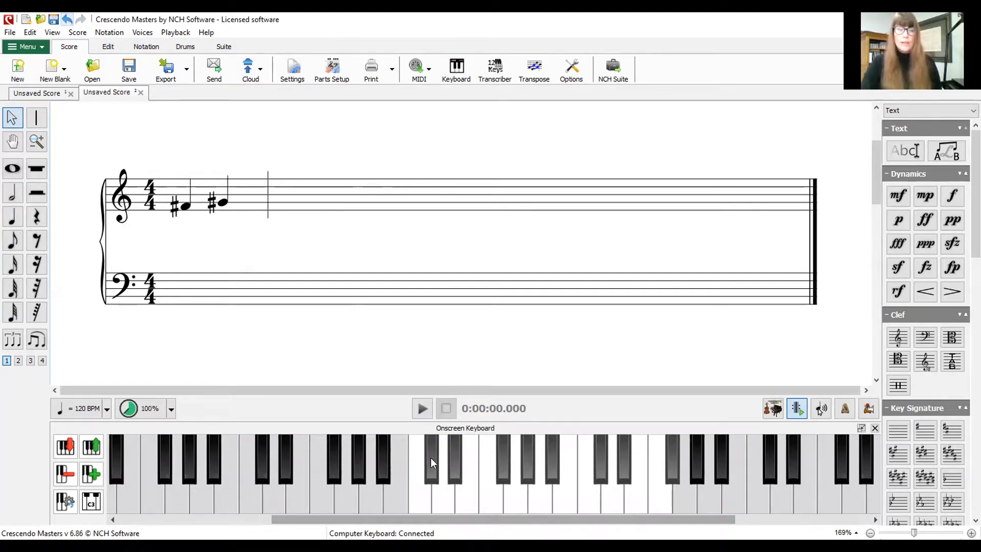
left_click(432, 463)
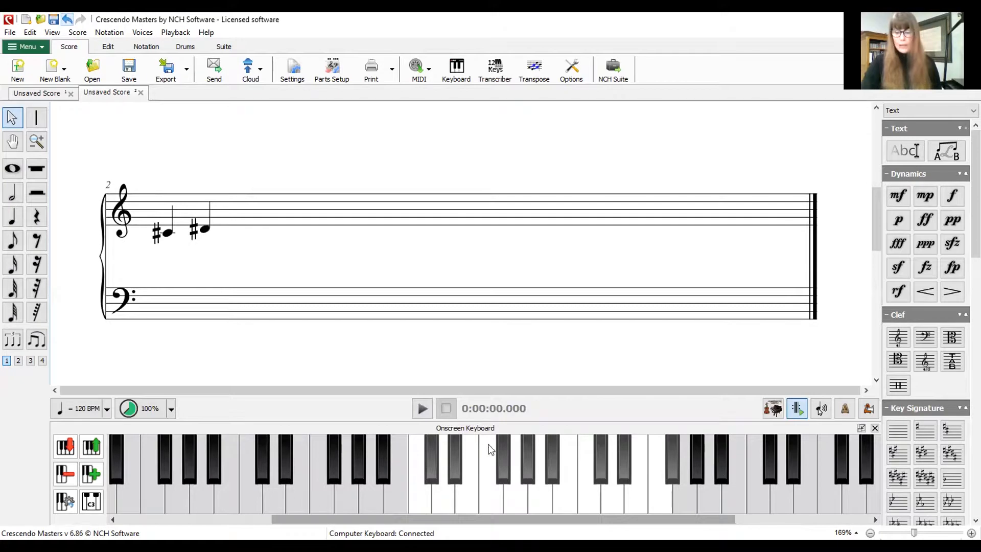
left_click(67, 20)
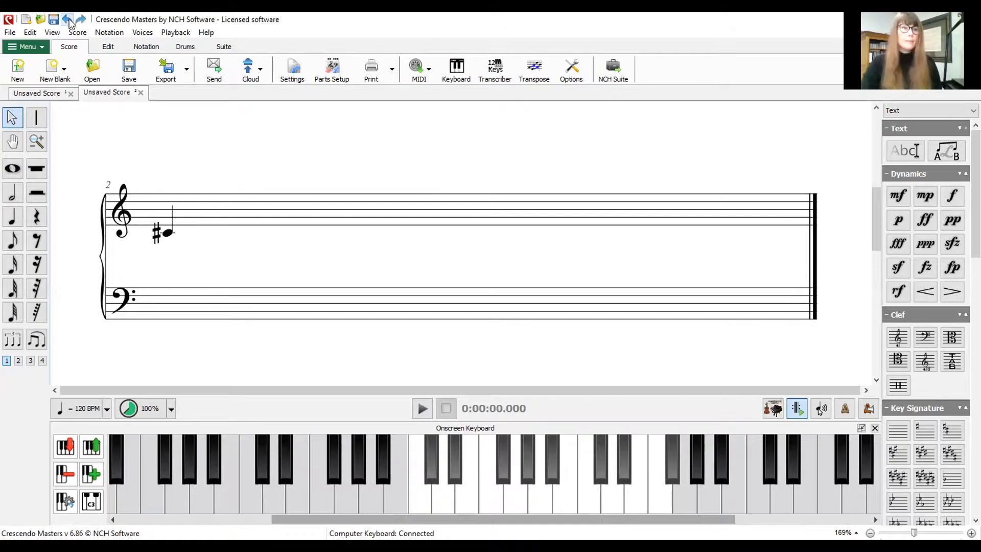
left_click(67, 19)
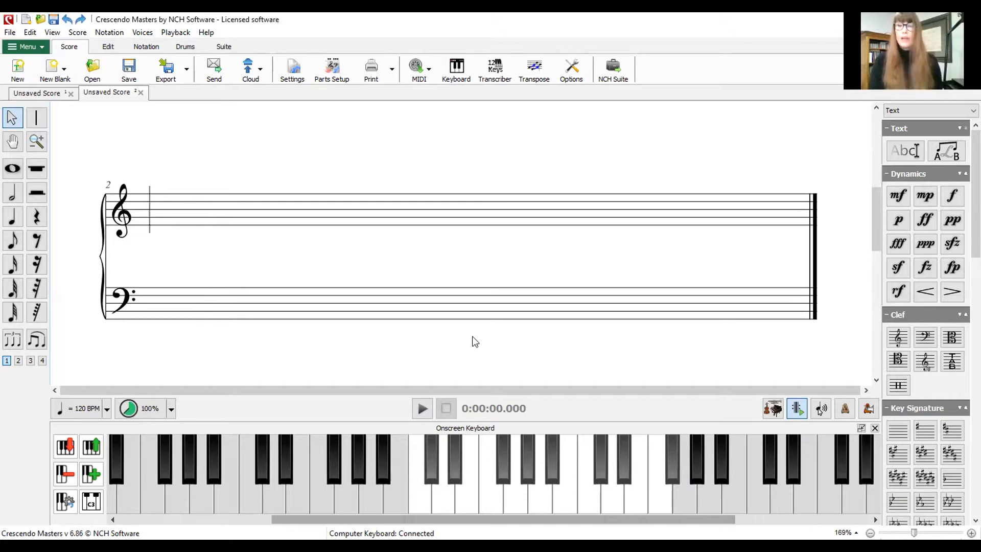
mouse_move(471, 251)
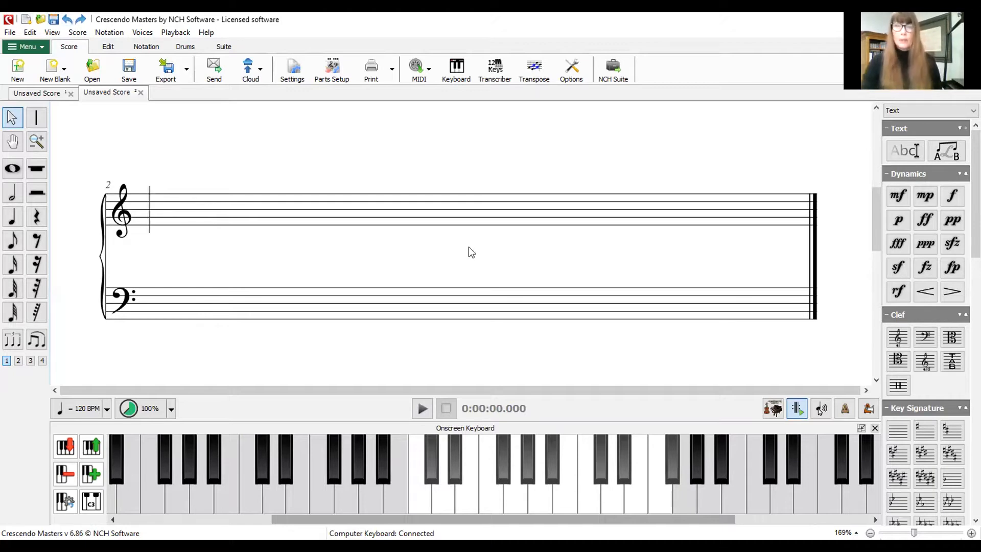